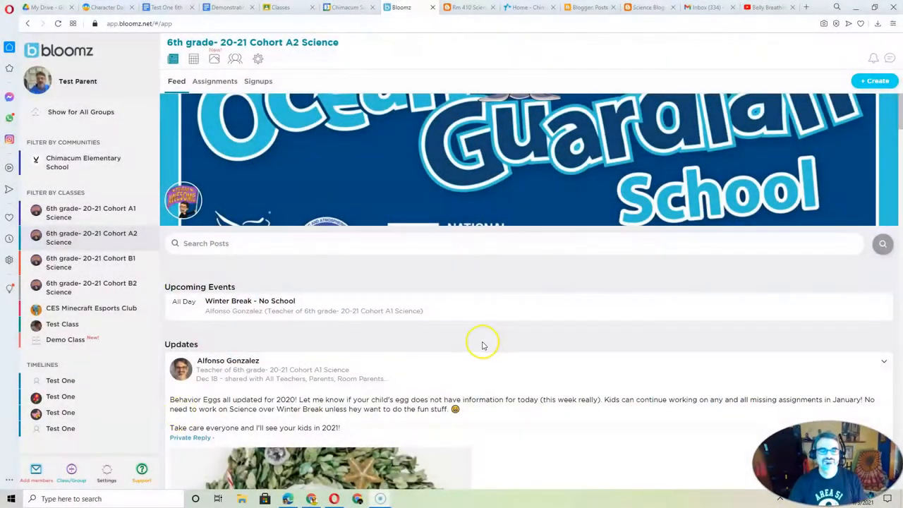
mouse_move(483, 344)
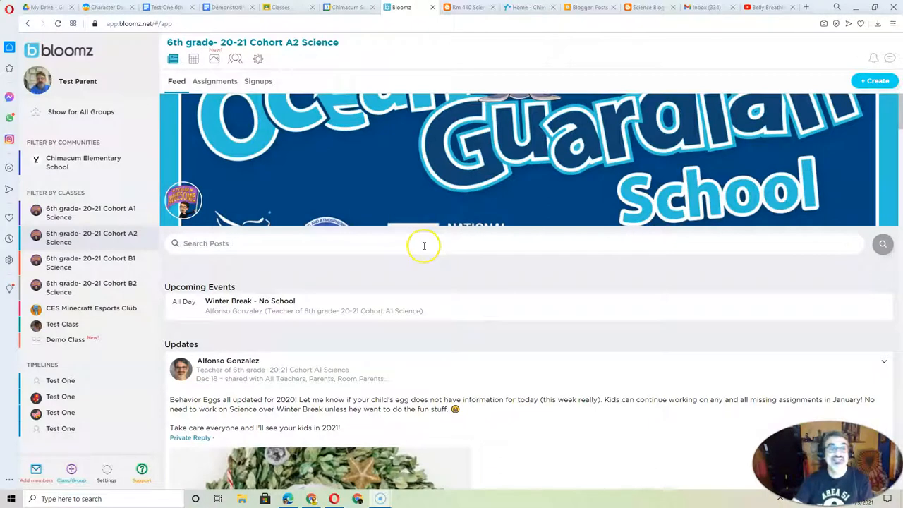
mouse_move(435, 273)
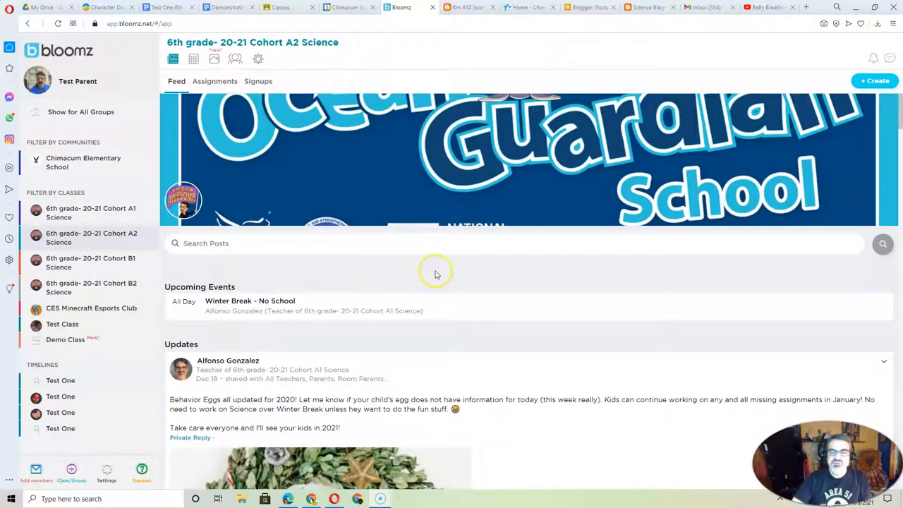
mouse_move(434, 273)
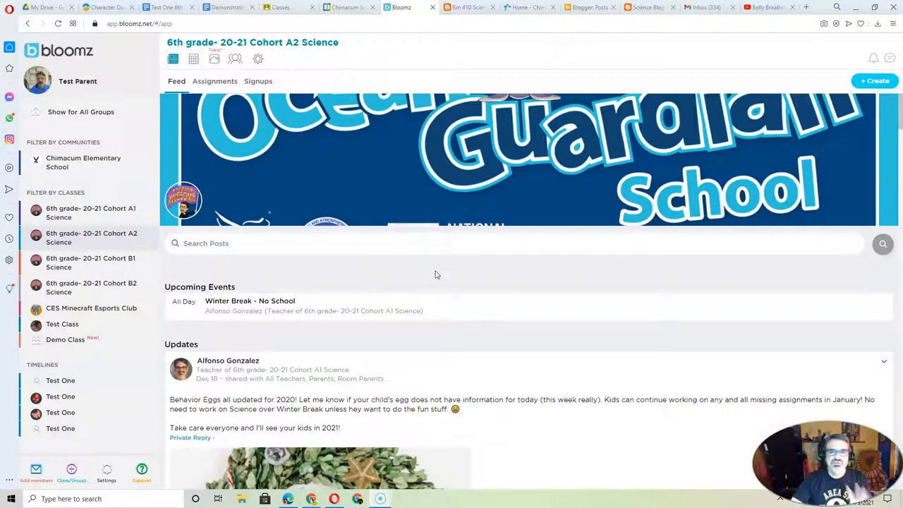
mouse_move(446, 285)
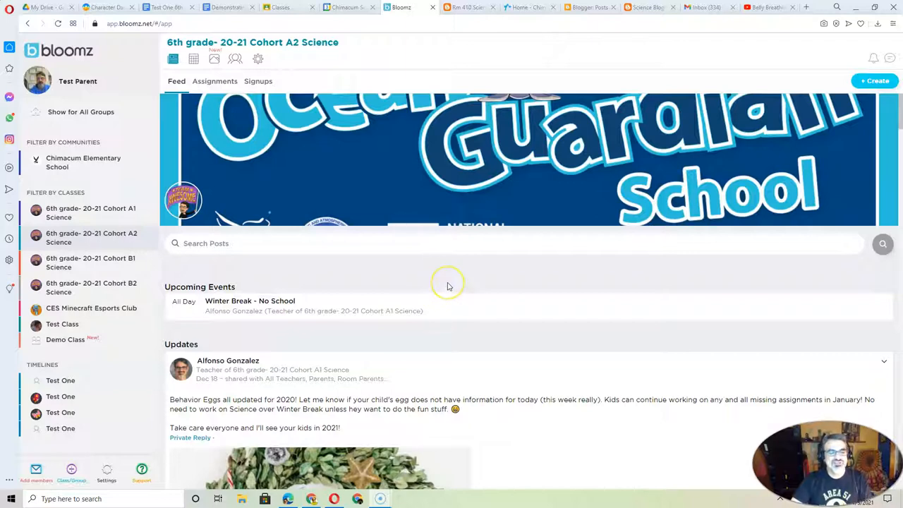
Scroll the Bloomz sidebar to Timelines and show Test One's 25-point behavior timeline.
scroll(down, 3)
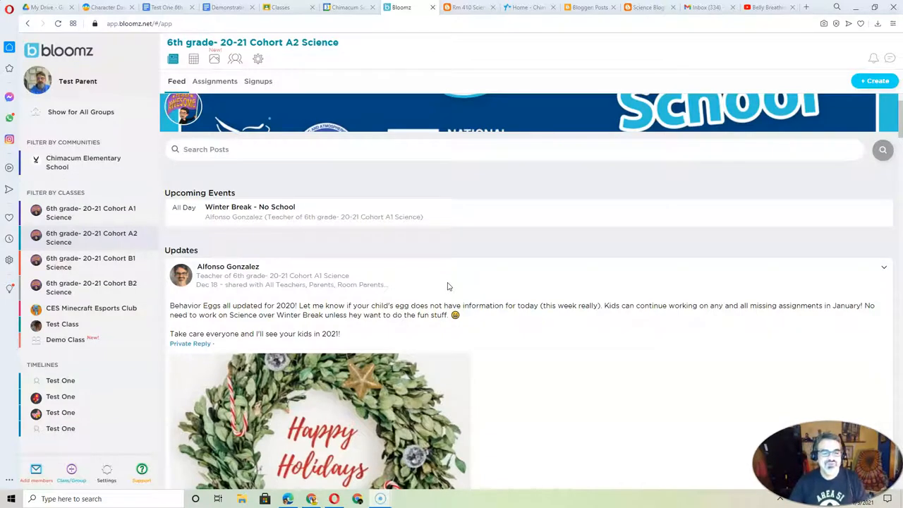
scroll(down, 3)
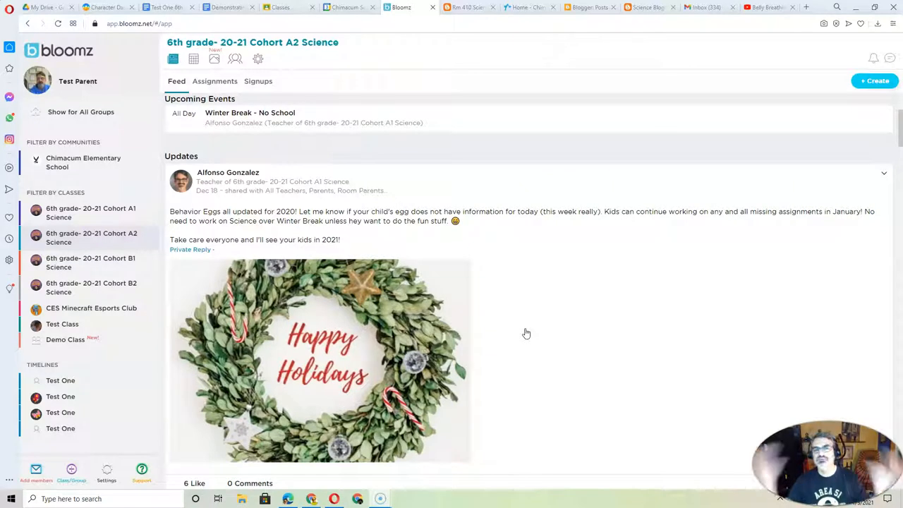
scroll(down, 3)
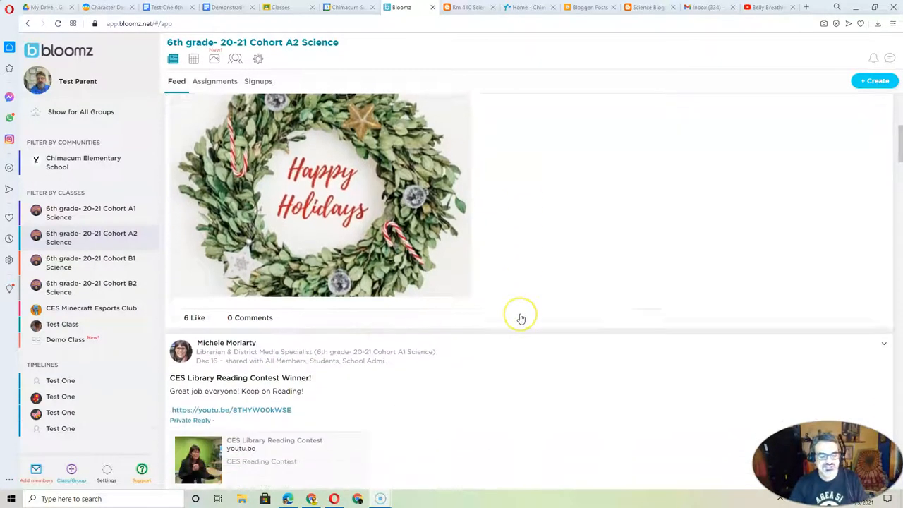
scroll(down, 3)
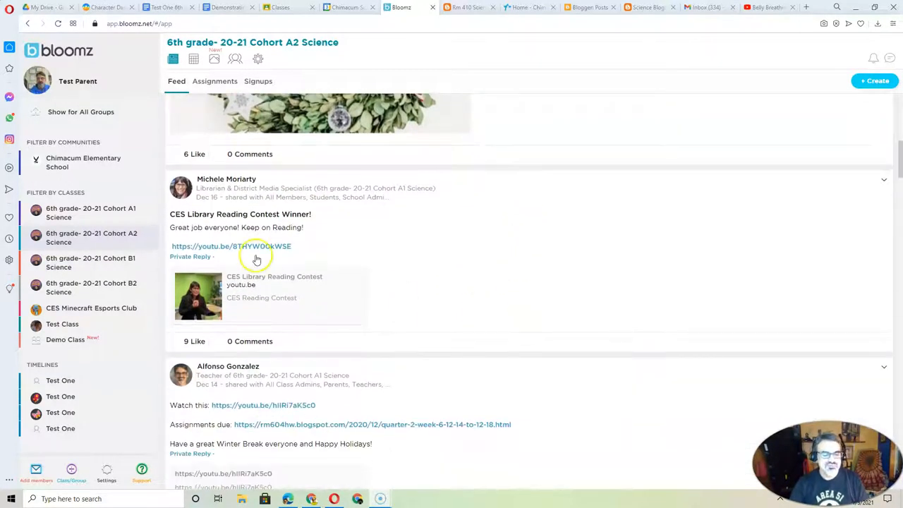
scroll(down, 3)
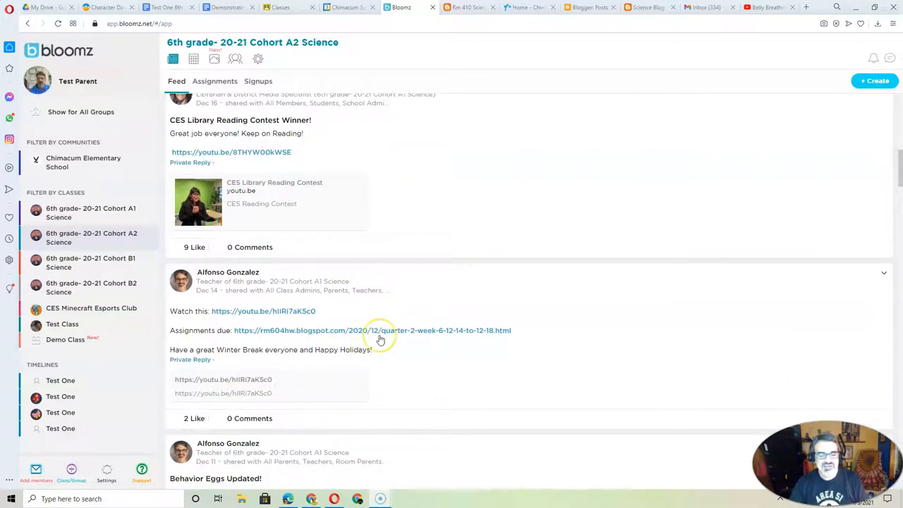
mouse_move(378, 339)
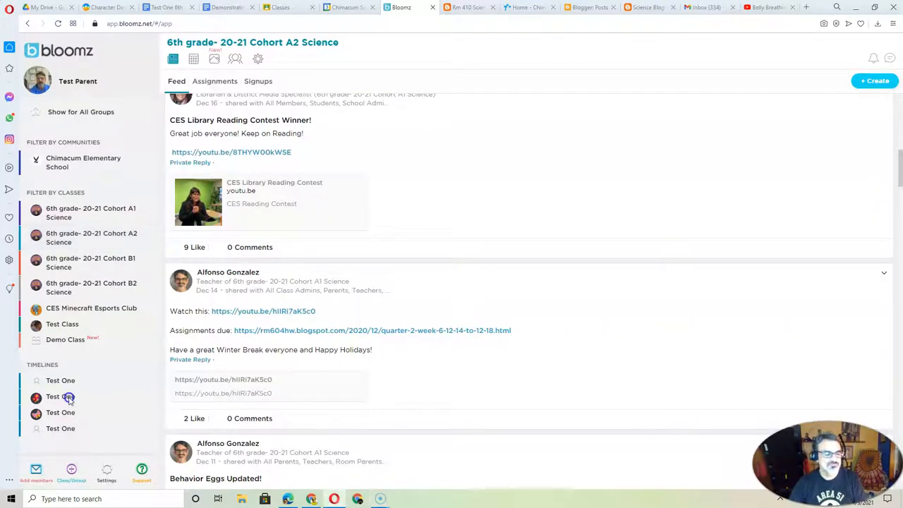
click(59, 395)
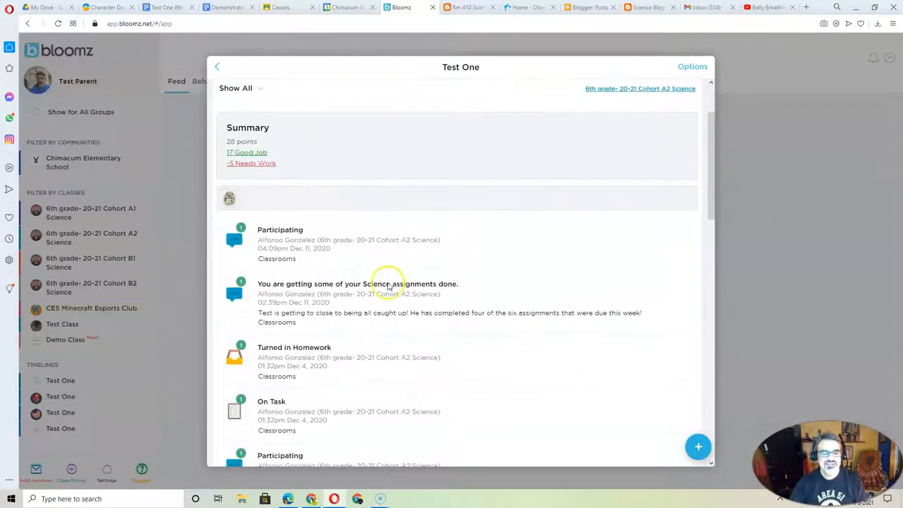
mouse_move(468, 321)
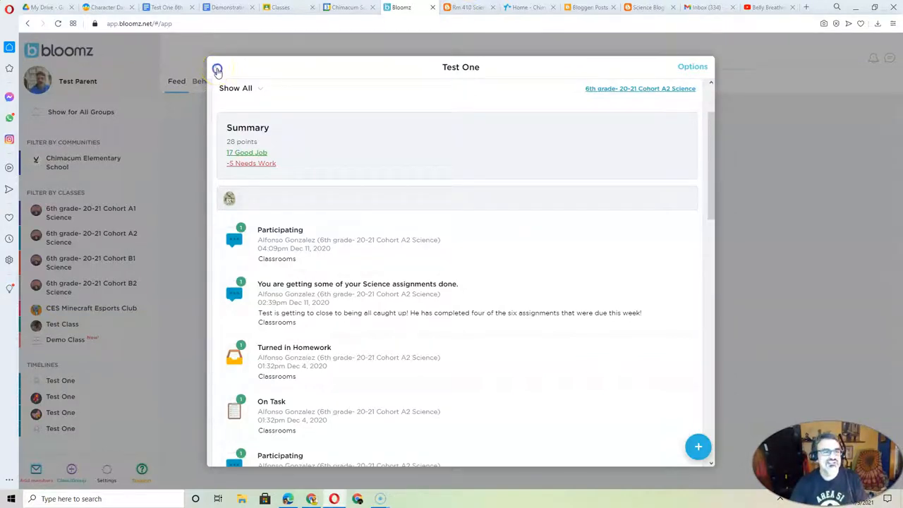
Review the 6th Grade message thread in Classcraft, then return to the Bloomz Cohort A2 Science feed.
click(101, 8)
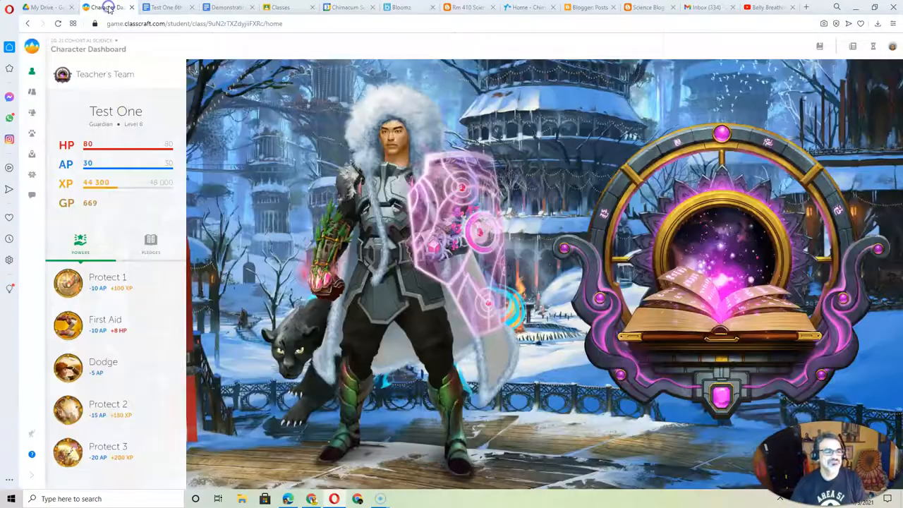
mouse_move(31, 195)
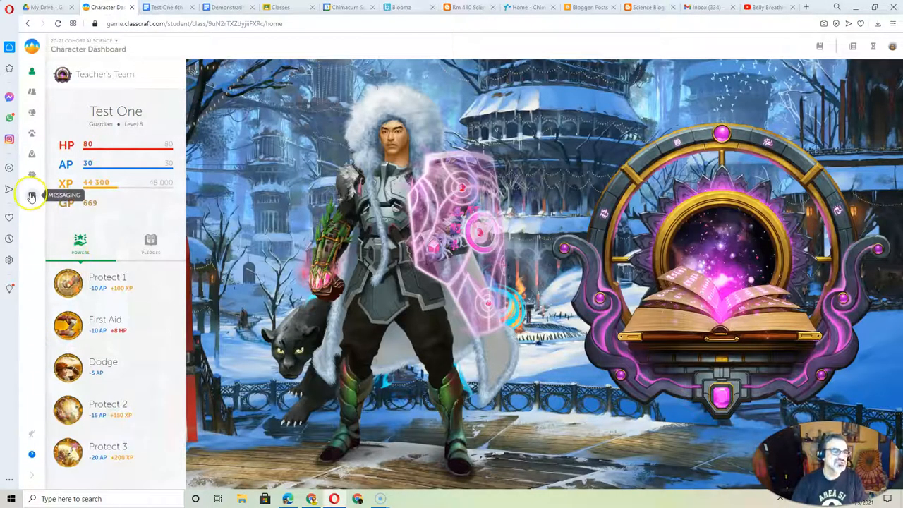
click(31, 195)
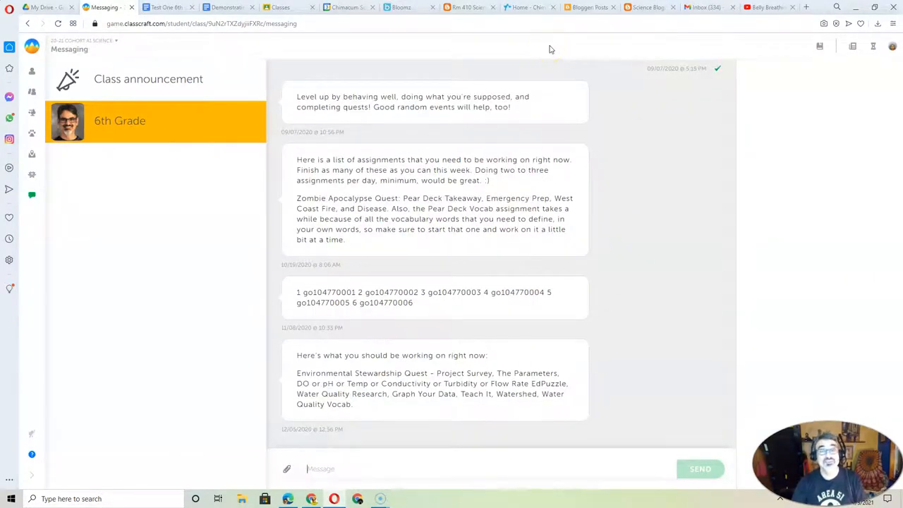
mouse_move(349, 16)
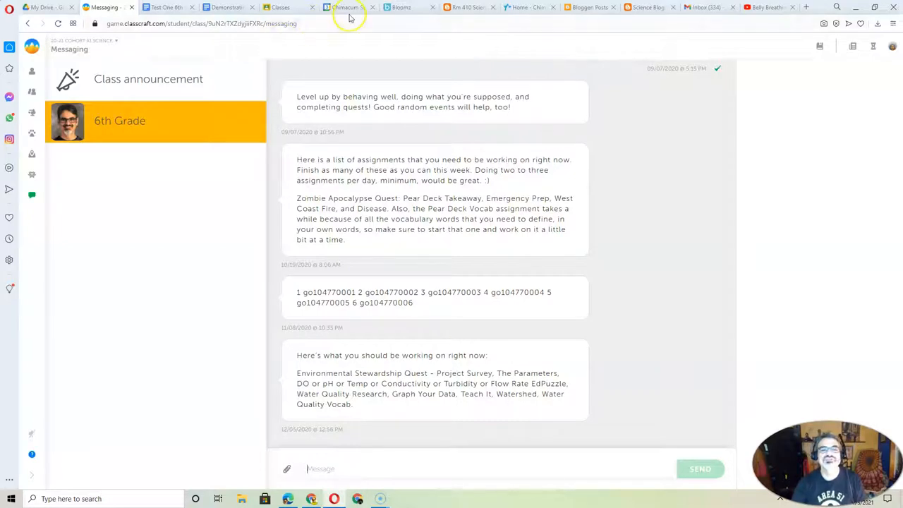
click(400, 7)
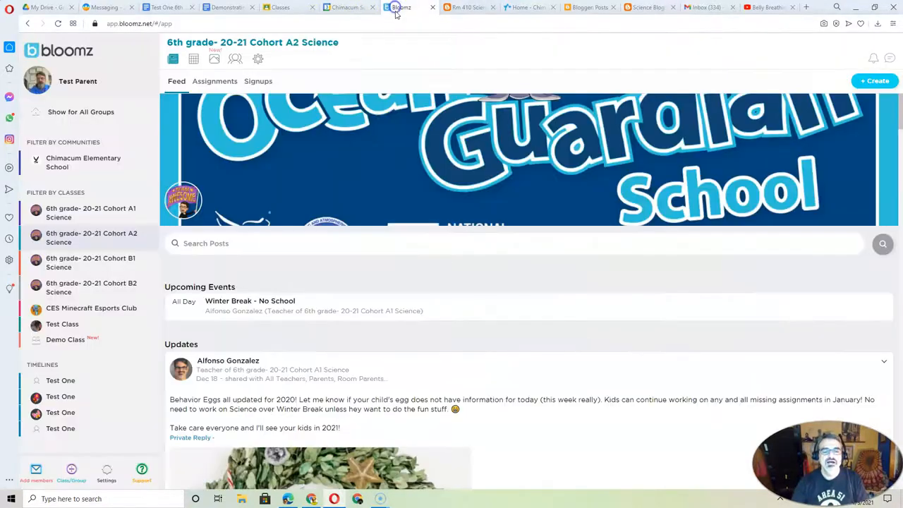
Highlight the Week 7 assignments worked on since November 16, then show the Chimacum School District site.
click(465, 8)
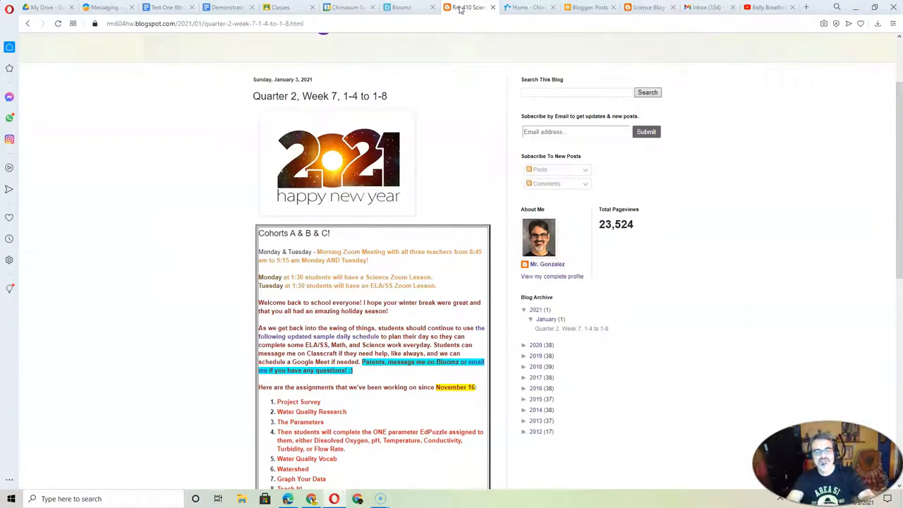
mouse_move(365, 296)
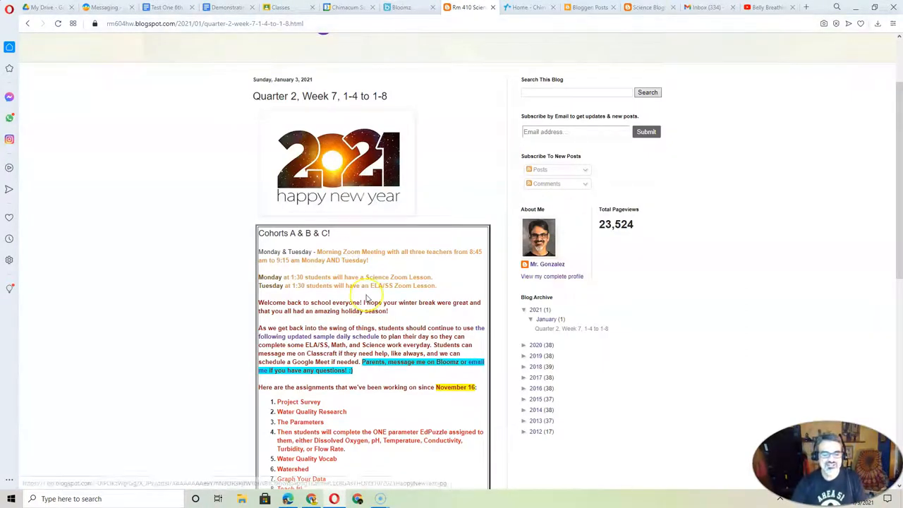
scroll(down, 3)
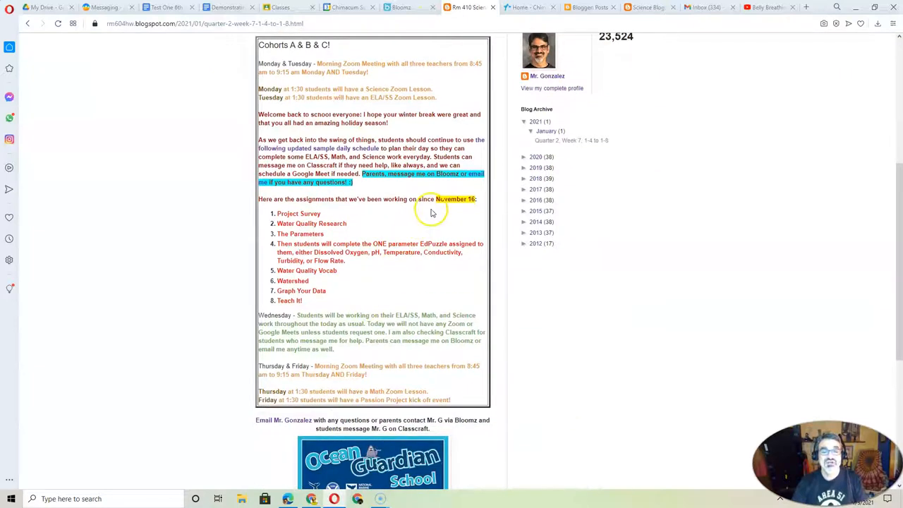
drag(299, 213, 308, 314)
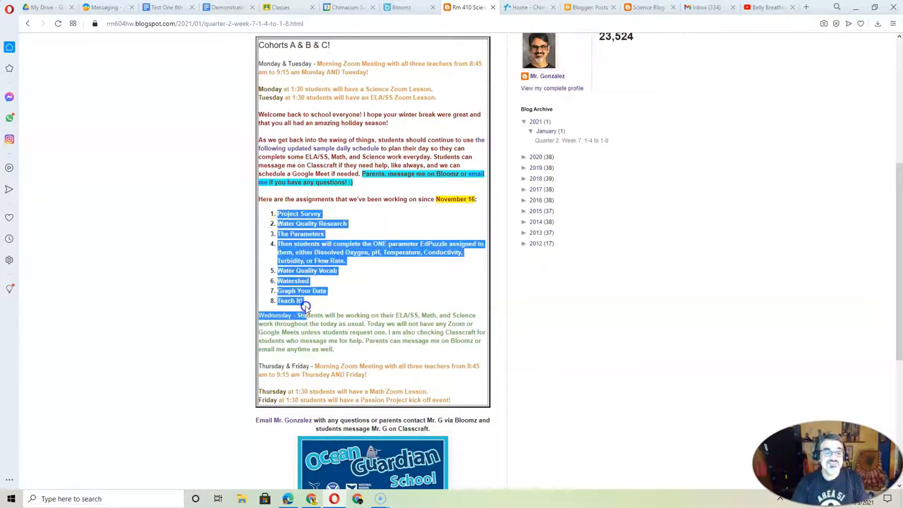
click(307, 300)
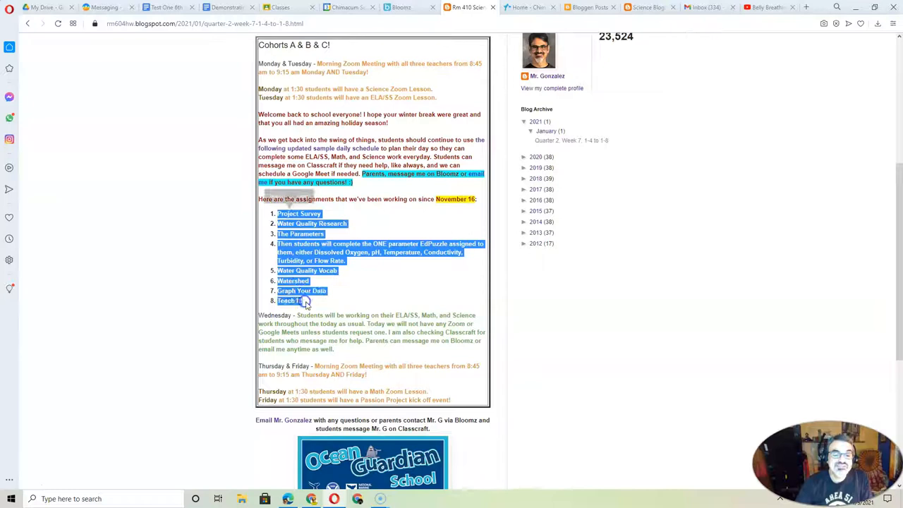
click(313, 304)
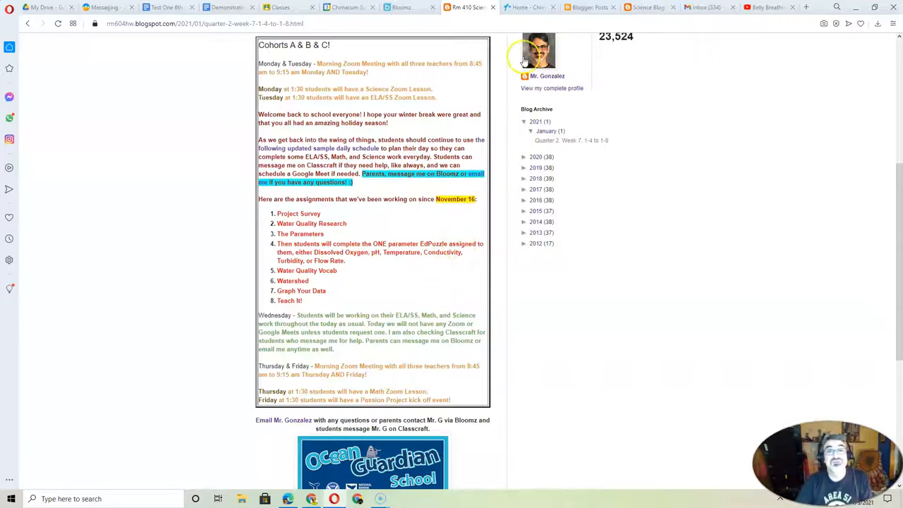
click(528, 8)
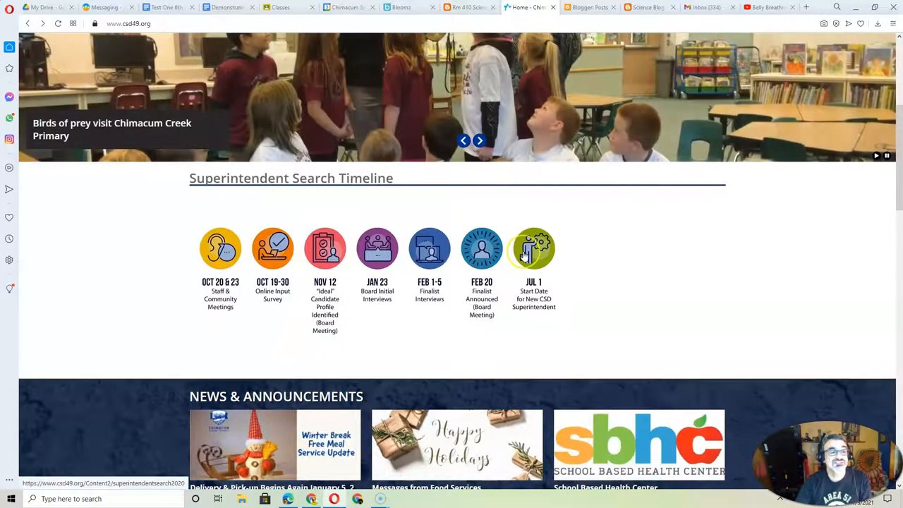
Look over the district news and announcements, then return to the Rm 410 Science blog.
scroll(up, 3)
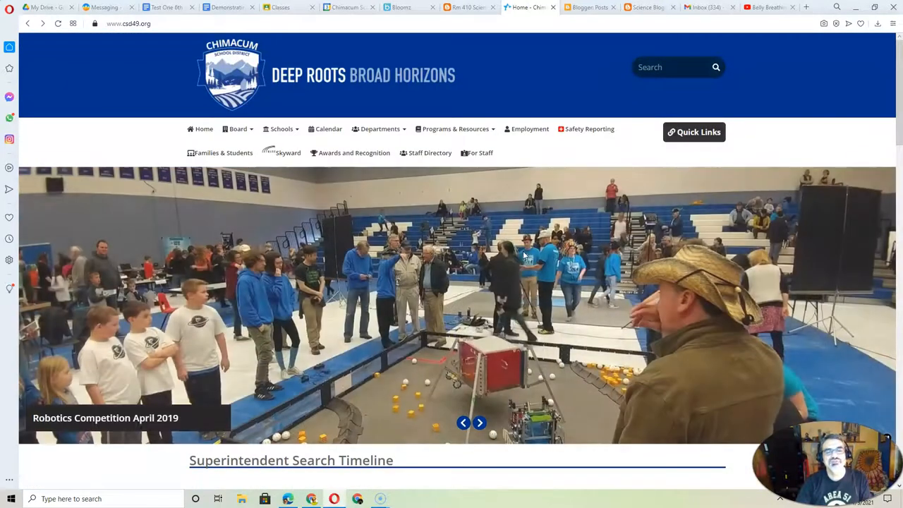
scroll(down, 3)
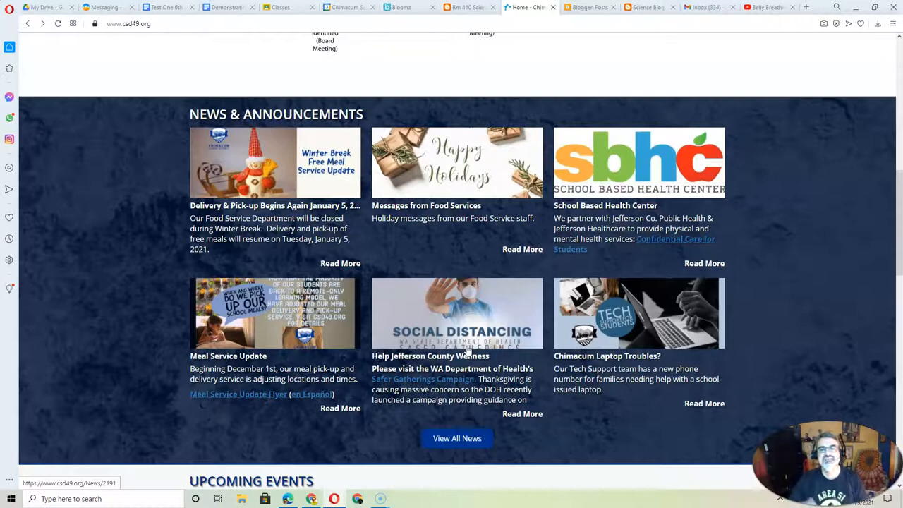
mouse_move(478, 227)
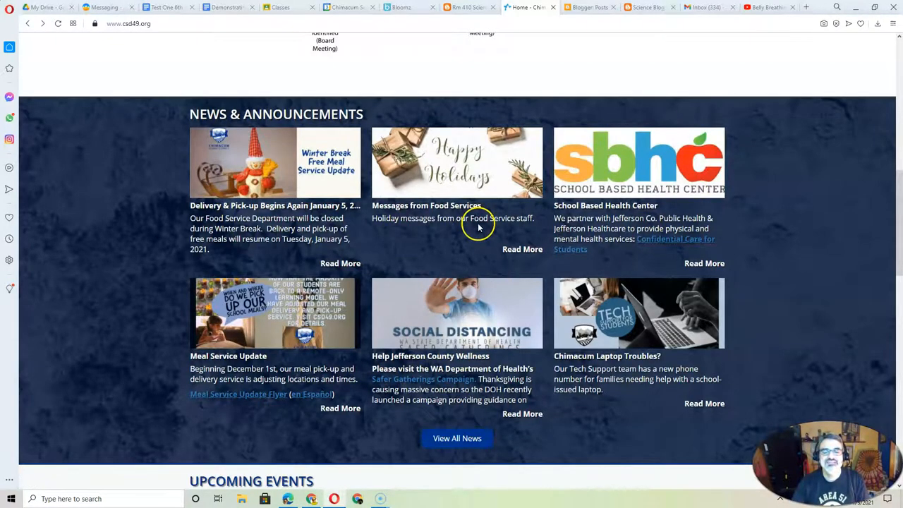
scroll(up, 3)
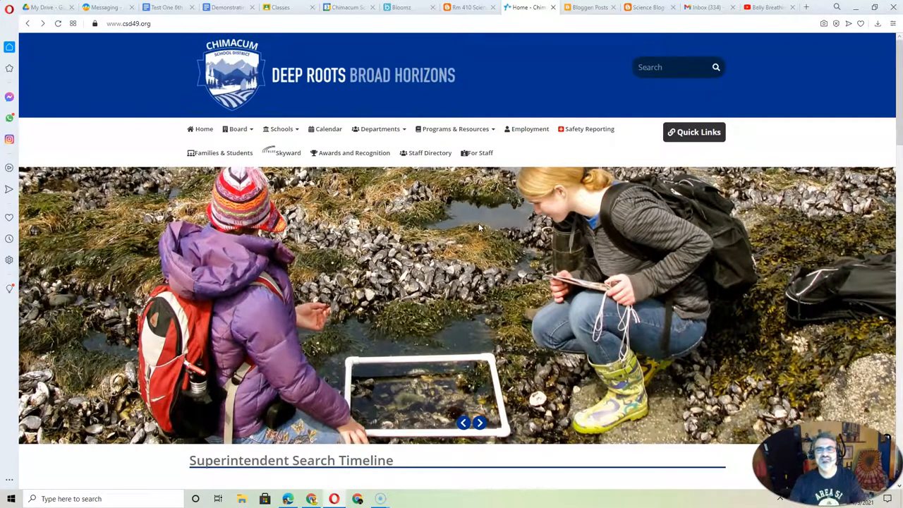
mouse_move(358, 10)
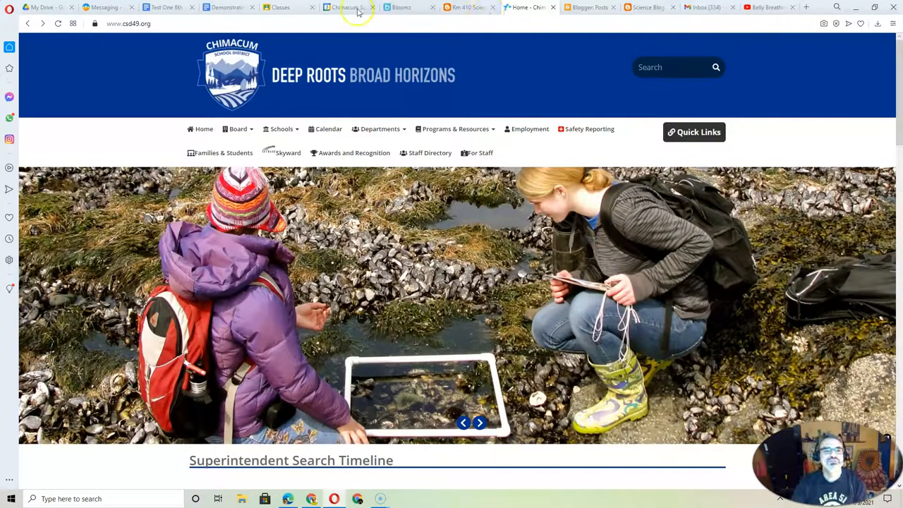
click(467, 8)
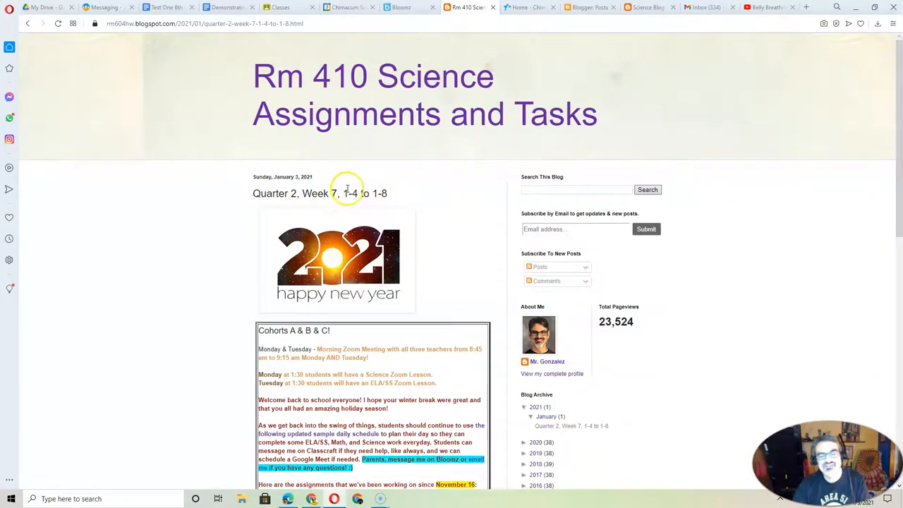
mouse_move(448, 177)
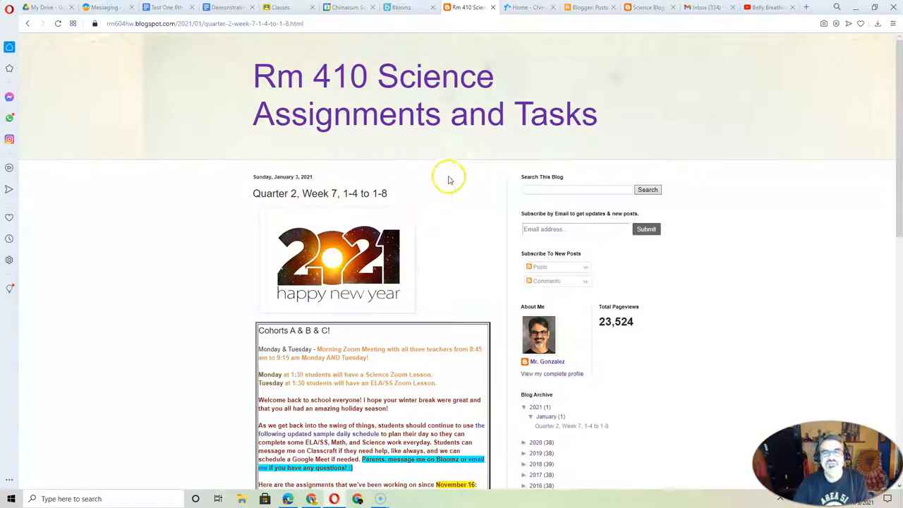
mouse_move(356, 99)
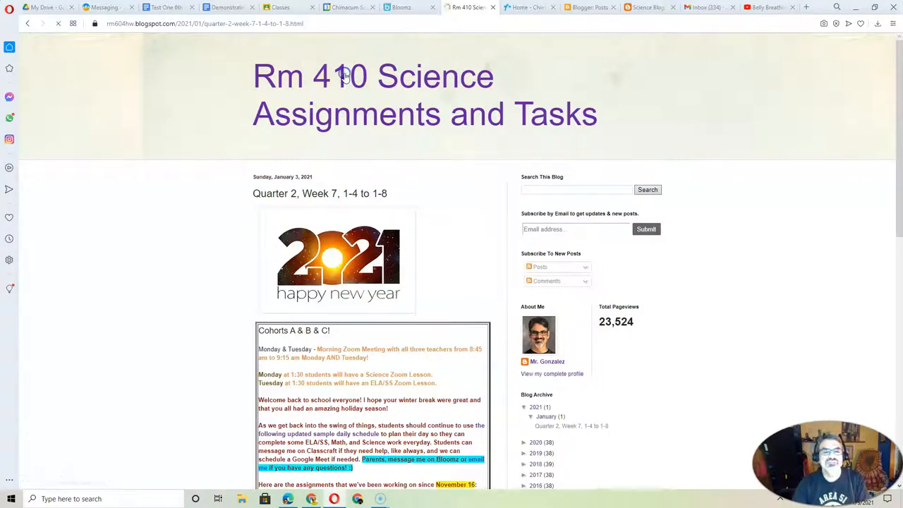
Browse older weekly posts back to Quarter 2, Week 4, then show the 6th Grade Daily At-Home Schedule doc.
scroll(down, 3)
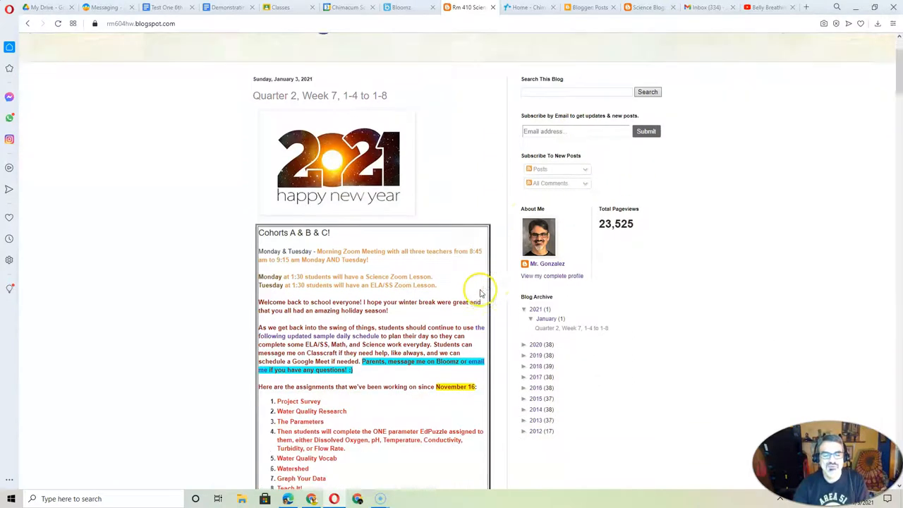
scroll(down, 3)
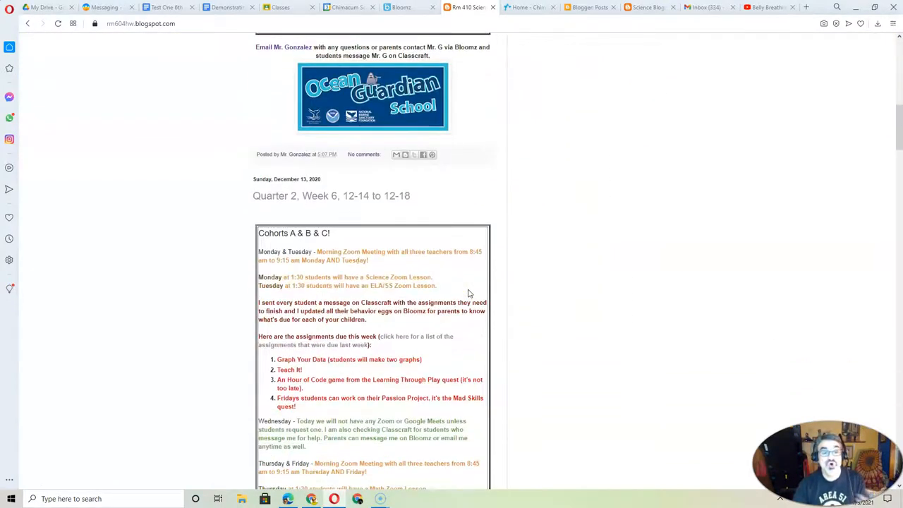
scroll(down, 3)
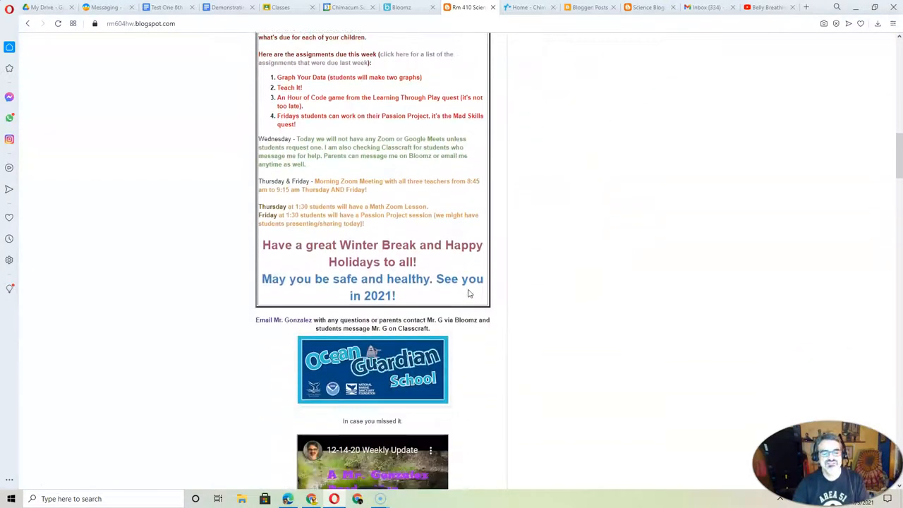
scroll(down, 3)
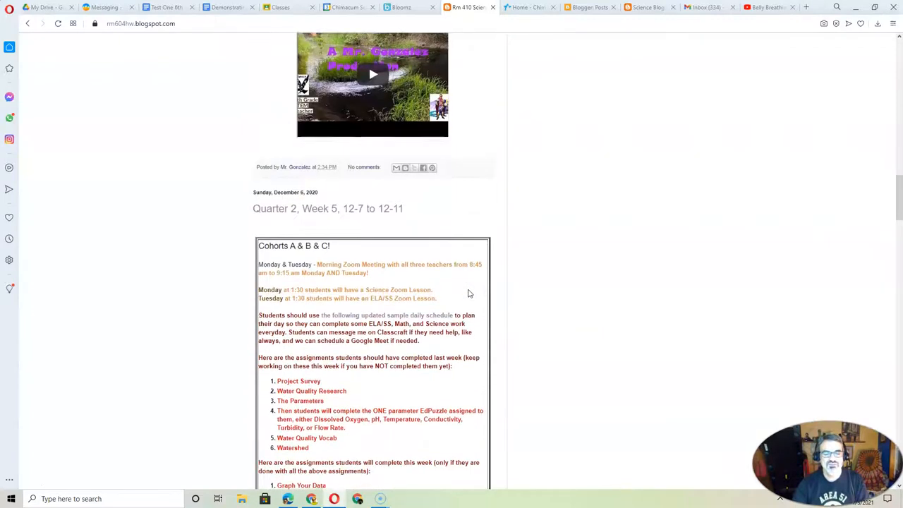
scroll(down, 3)
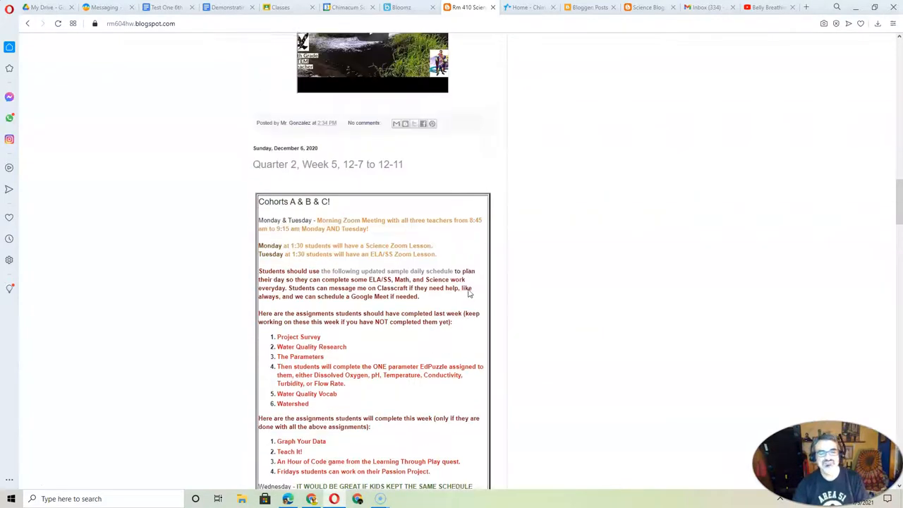
scroll(down, 3)
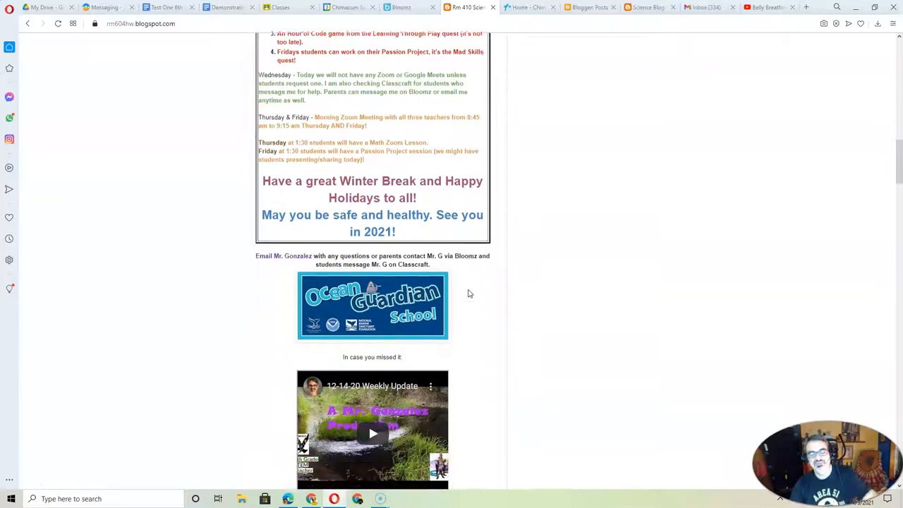
scroll(up, 3)
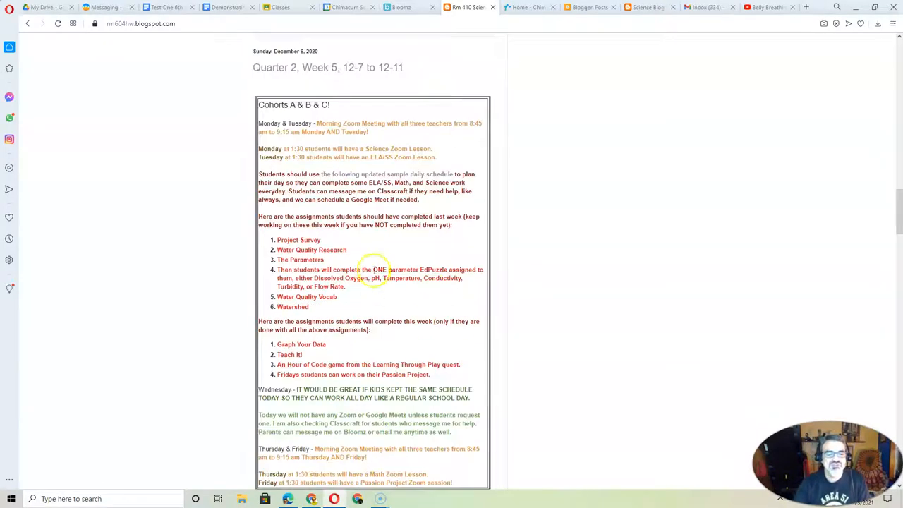
scroll(down, 3)
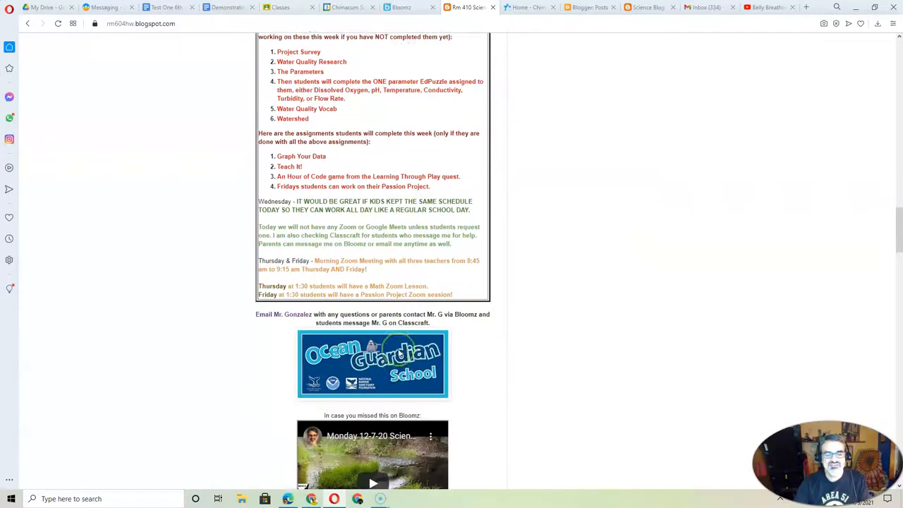
scroll(up, 3)
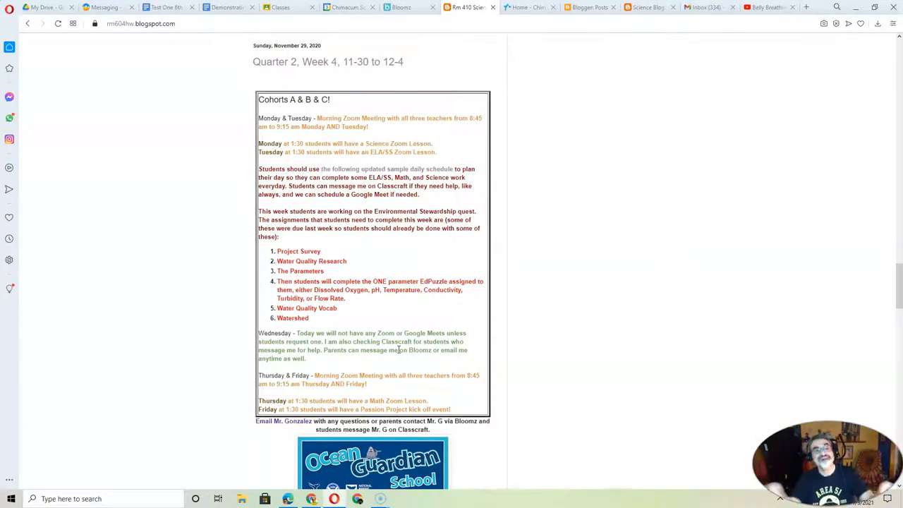
mouse_move(363, 105)
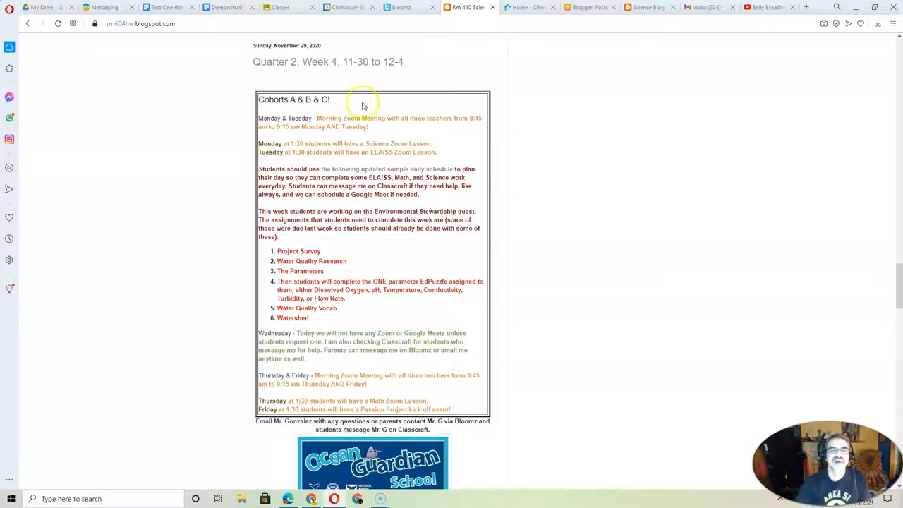
mouse_move(361, 76)
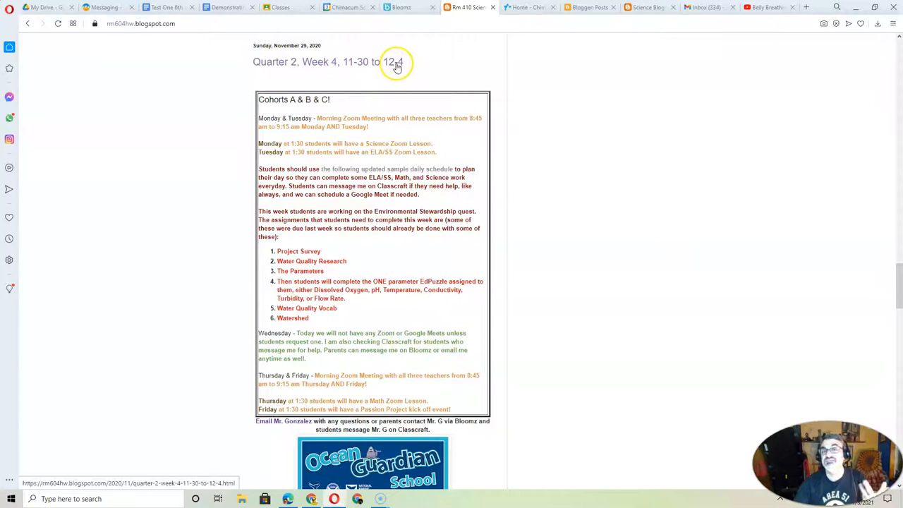
scroll(down, 3)
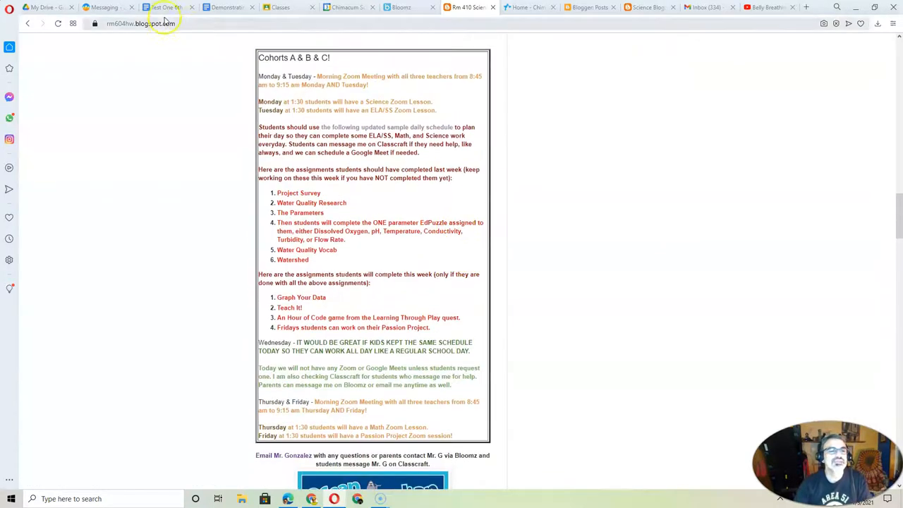
click(168, 7)
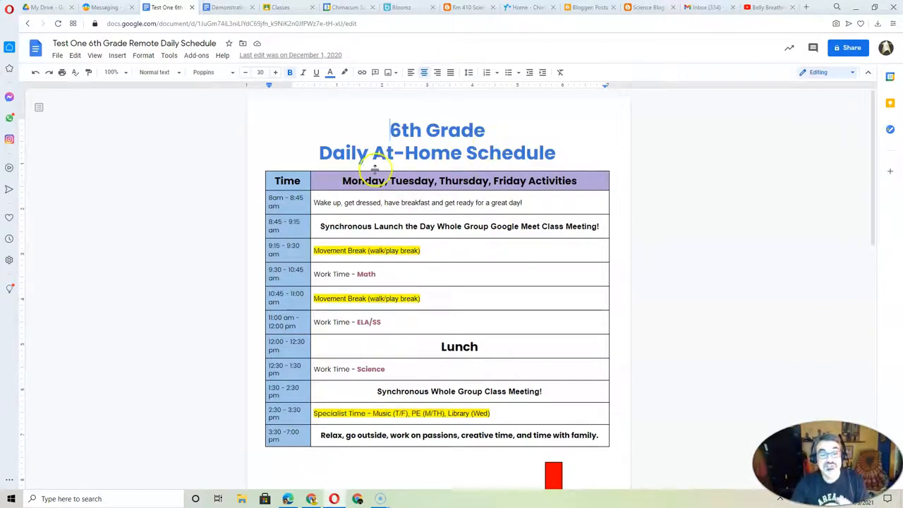
mouse_move(426, 248)
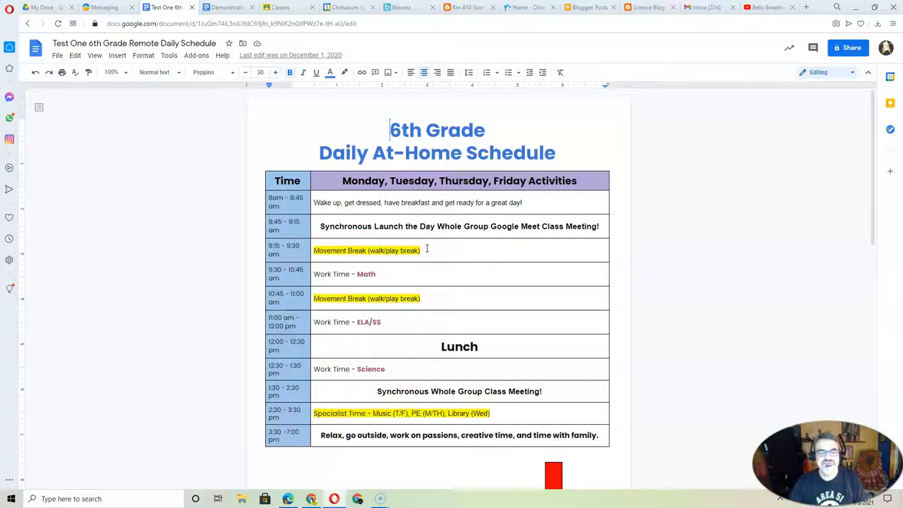
mouse_move(338, 276)
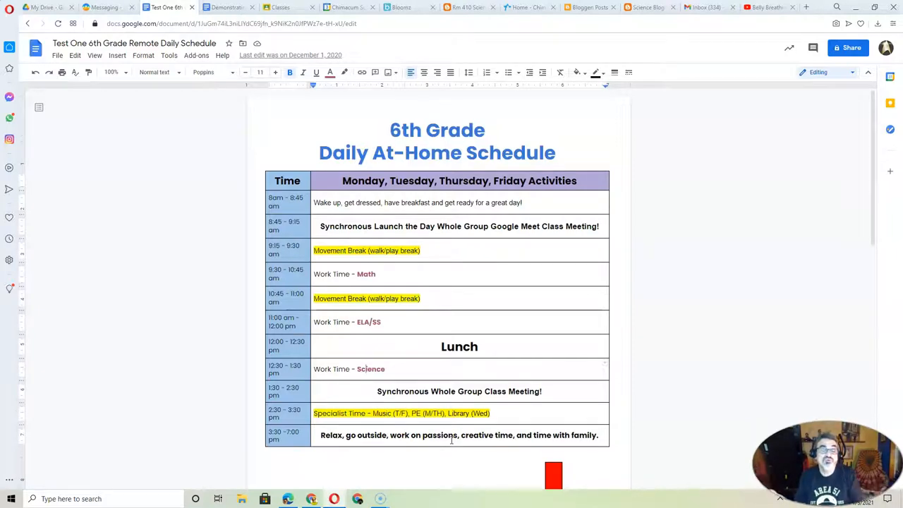
mouse_move(519, 406)
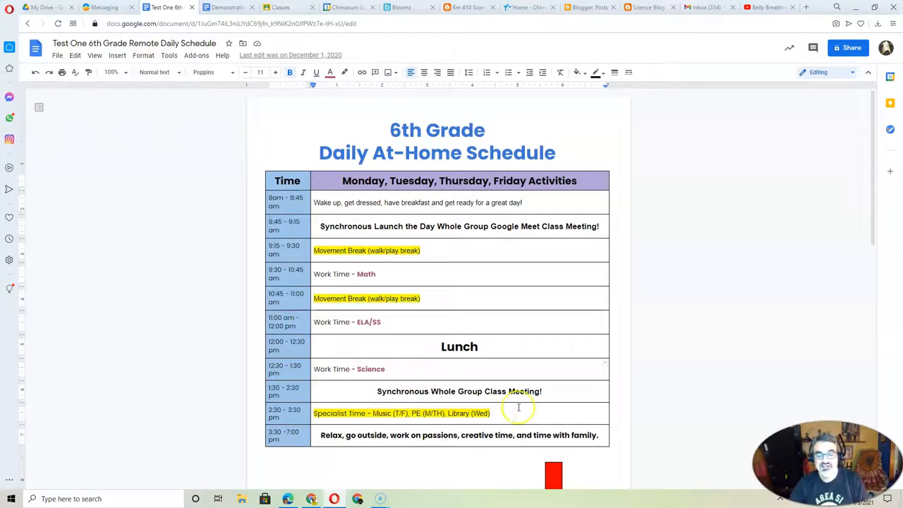
scroll(down, 3)
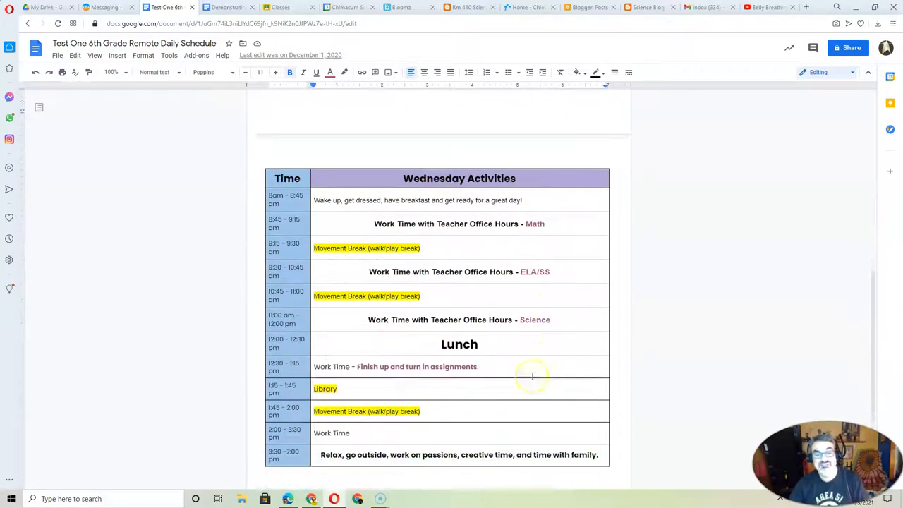
scroll(up, 3)
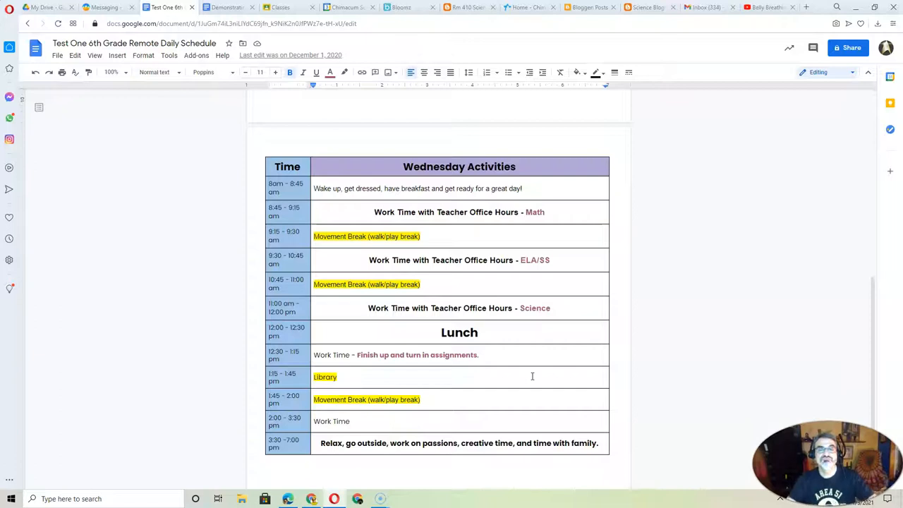
mouse_move(540, 339)
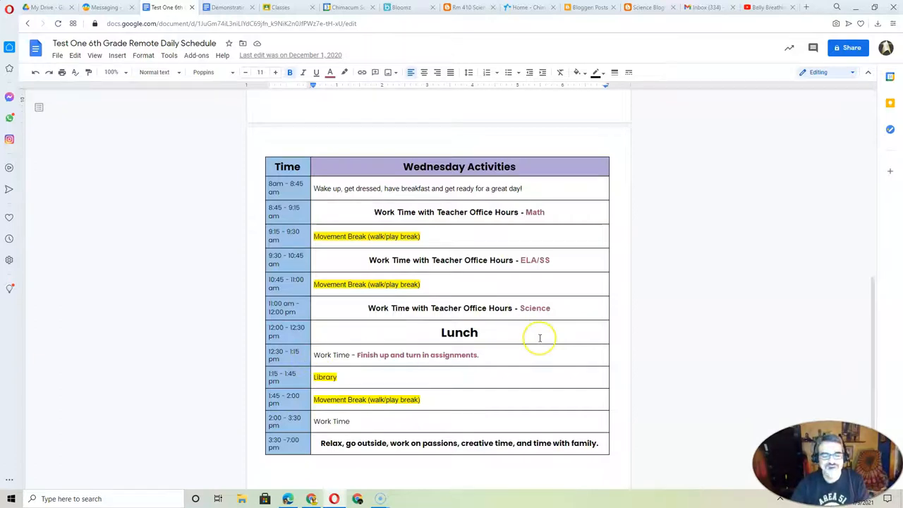
scroll(up, 3)
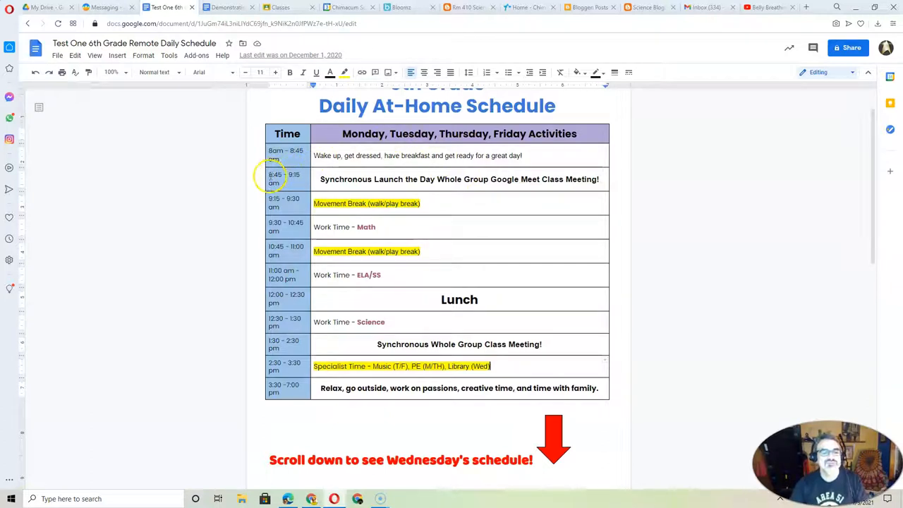
click(549, 175)
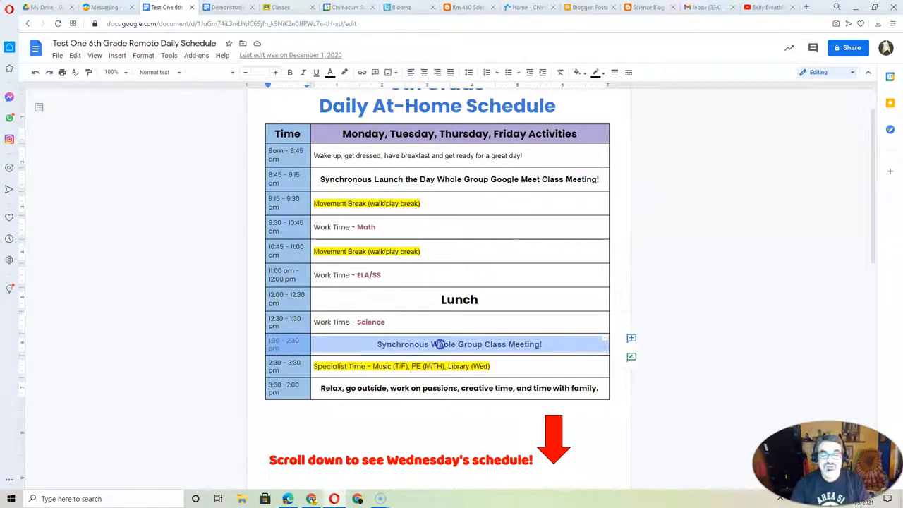
click(556, 344)
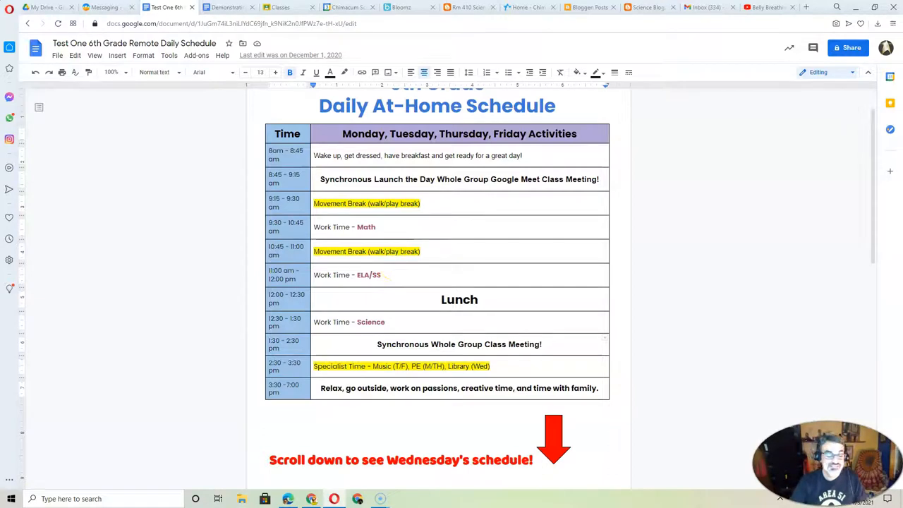
mouse_move(16, 488)
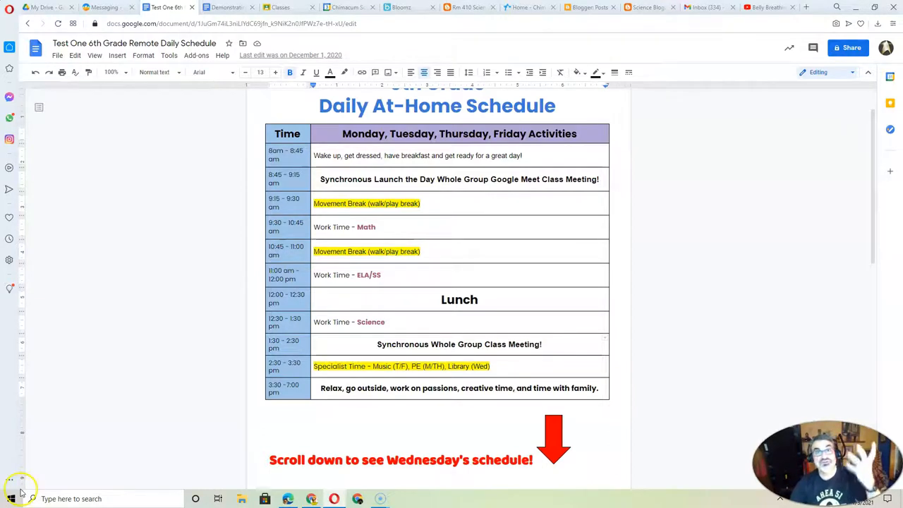